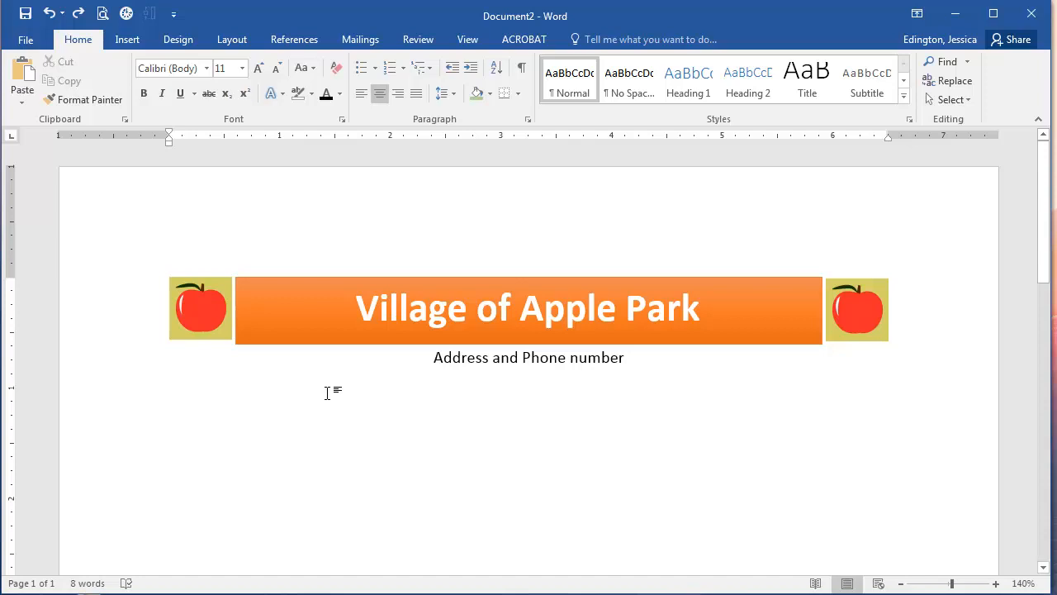
pyautogui.moveTo(316, 392)
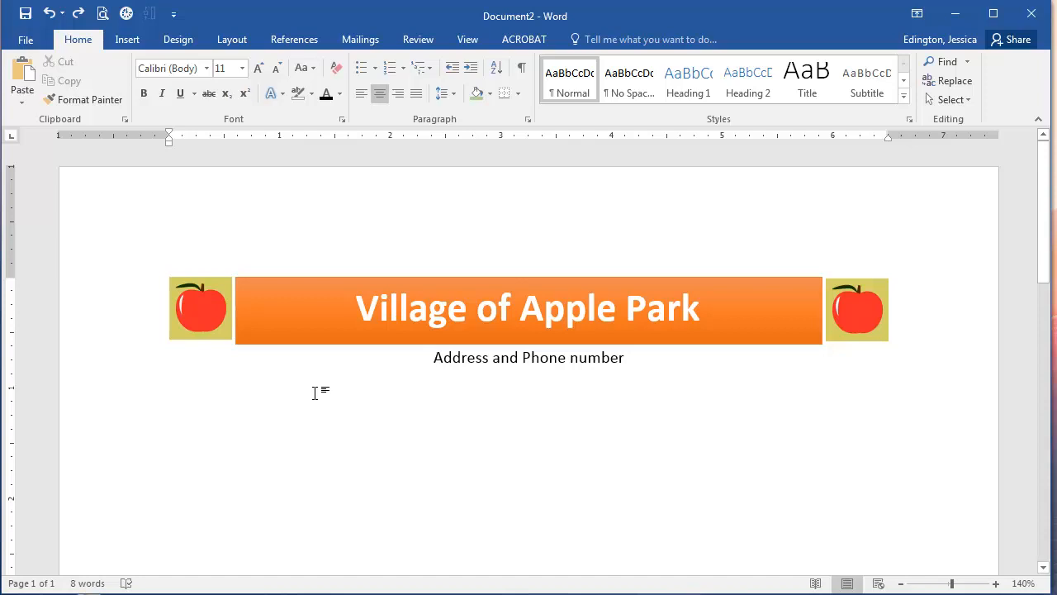
# Select the left apple picture and open its Color recolor menu under Picture Tools Format
pyautogui.click(200, 308)
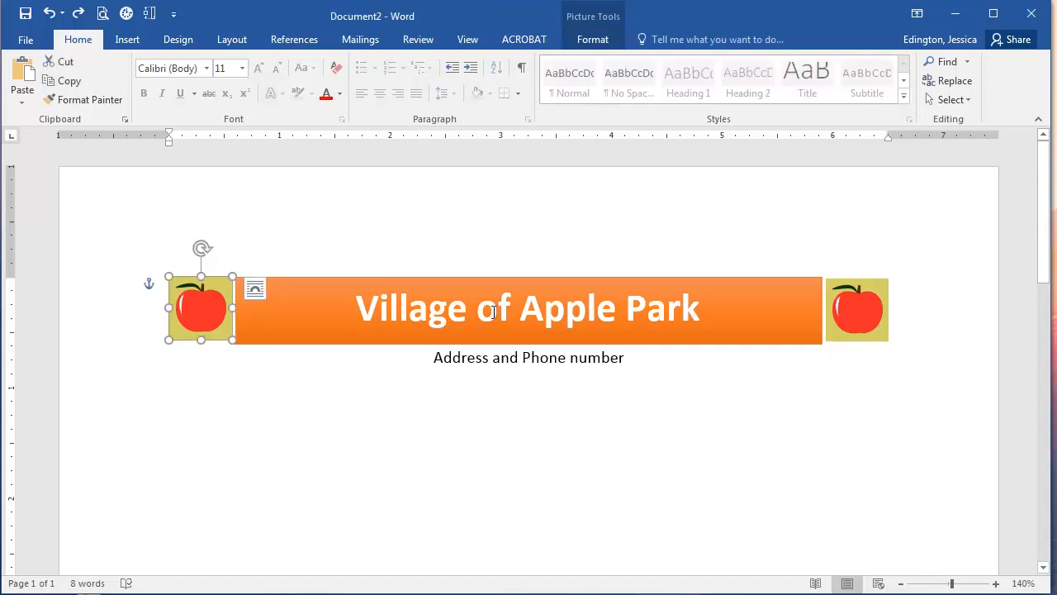
pyautogui.click(858, 309)
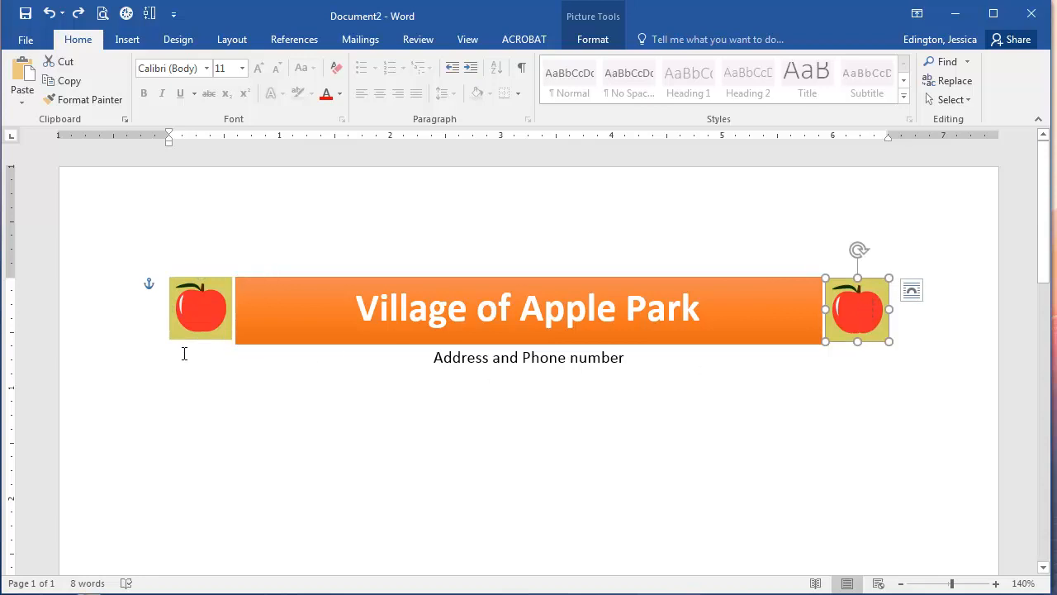
pyautogui.moveTo(181, 350)
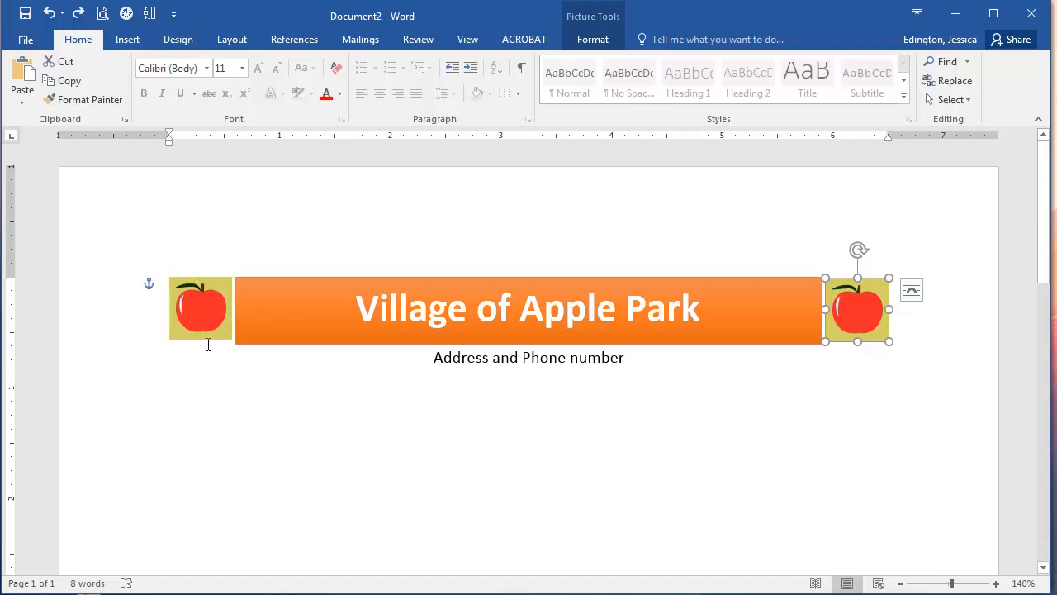
pyautogui.moveTo(209, 341)
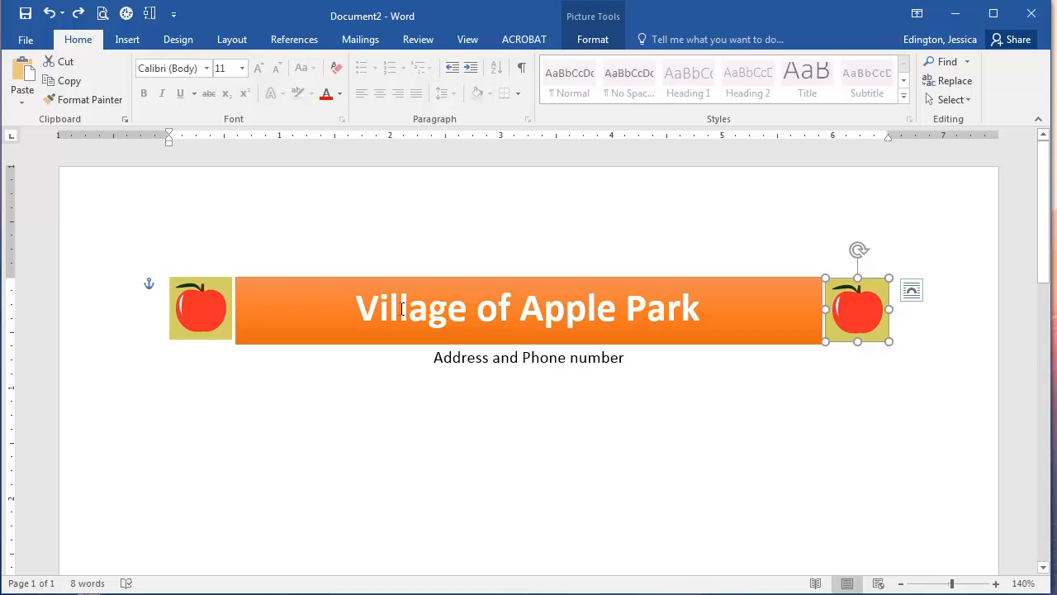
pyautogui.click(213, 313)
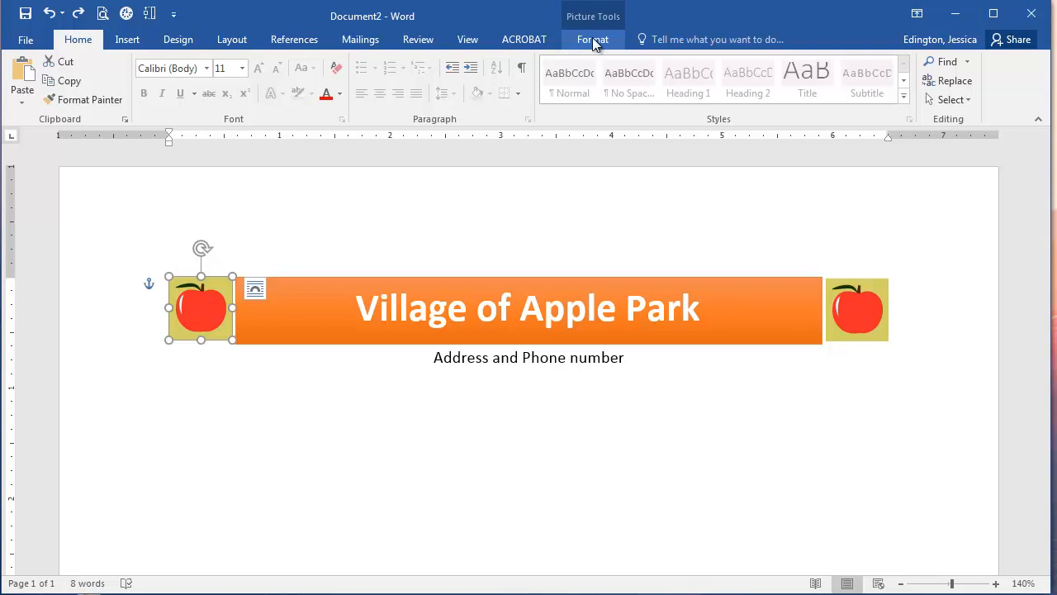
pyautogui.click(592, 38)
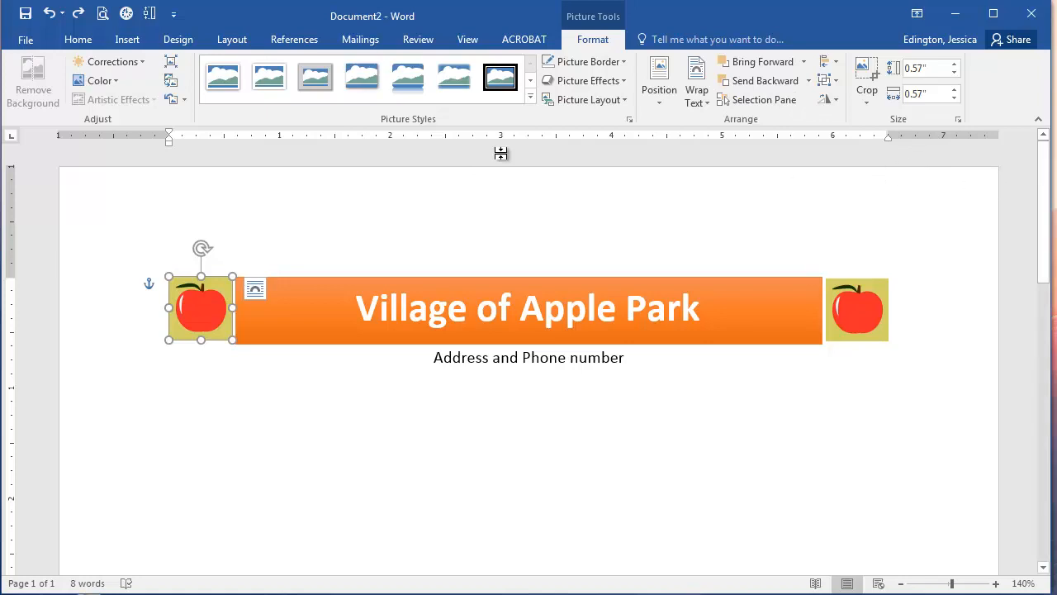
pyautogui.moveTo(98, 81)
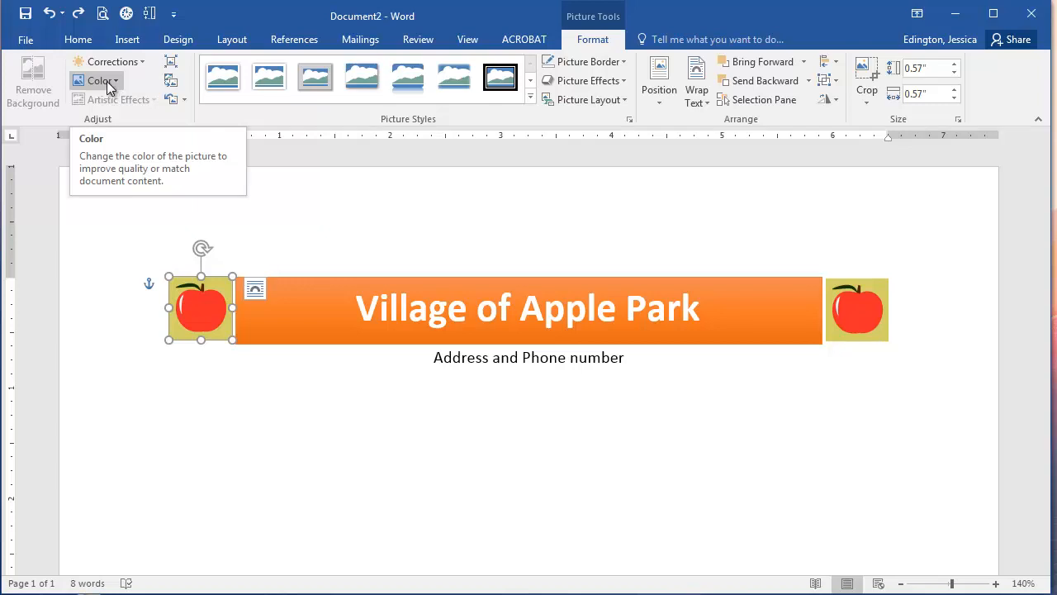
pyautogui.moveTo(124, 68)
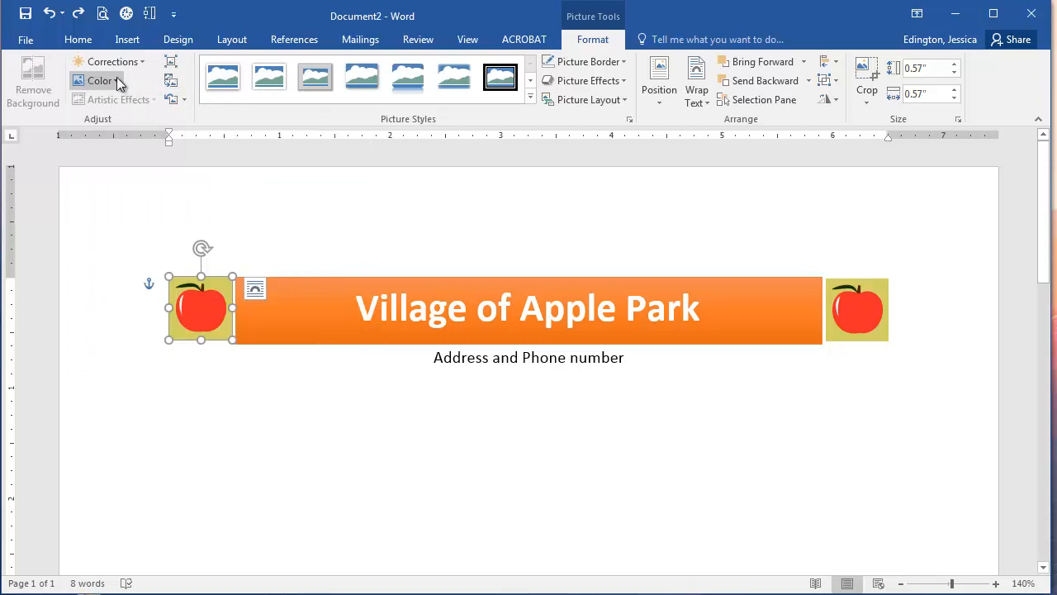
pyautogui.click(92, 81)
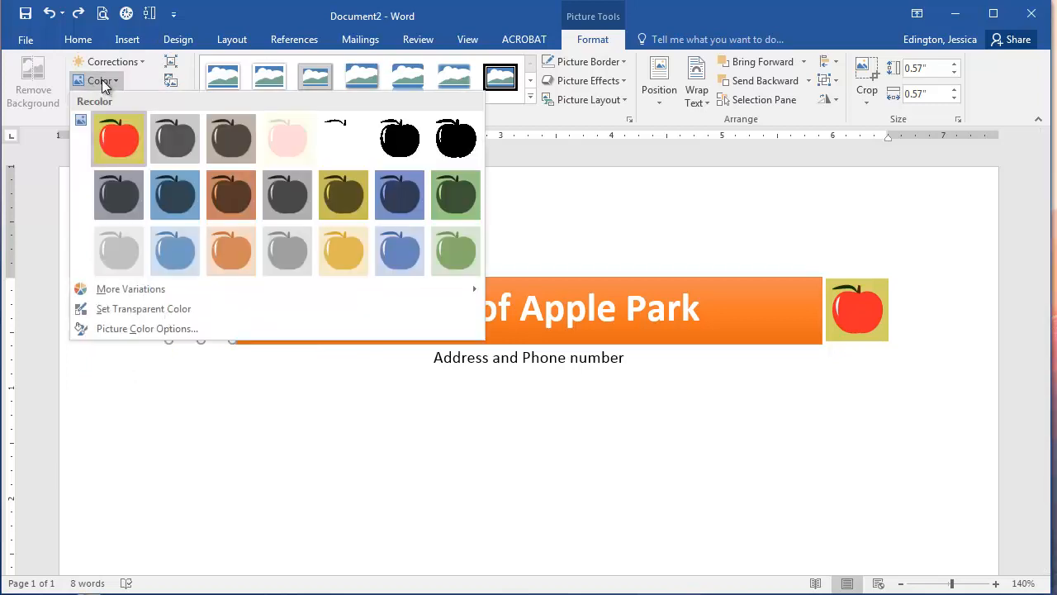
pyautogui.moveTo(385, 212)
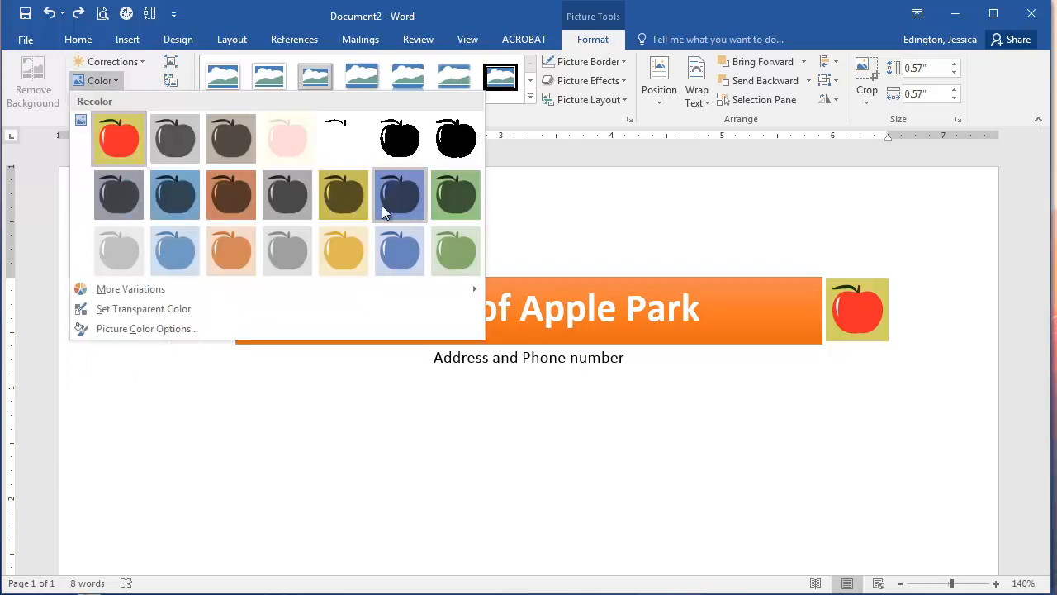
pyautogui.moveTo(140, 309)
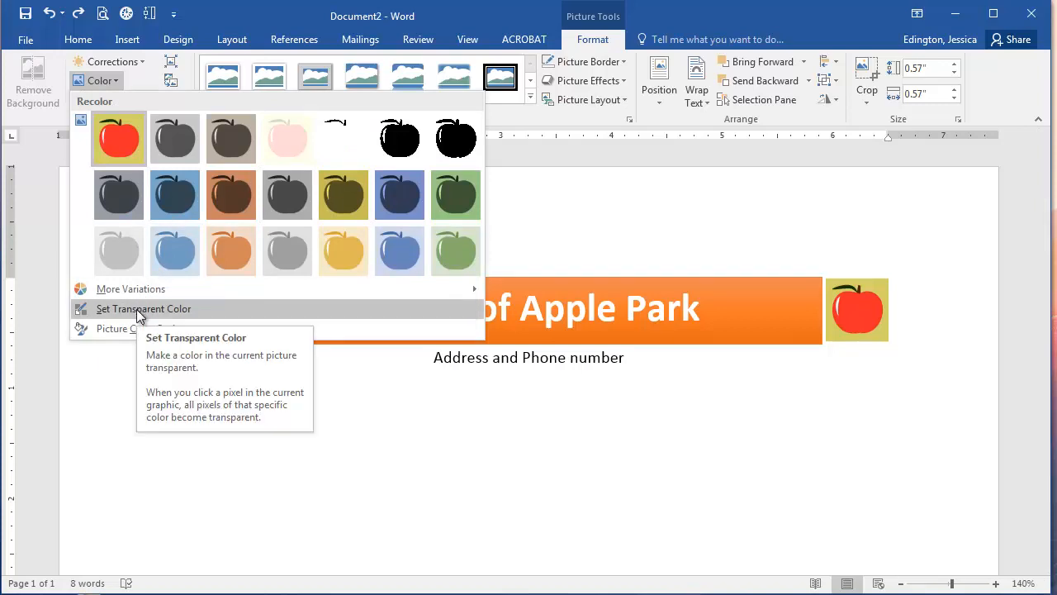
# Use Set Transparent Color to remove the green background from the left apple picture
pyautogui.click(143, 309)
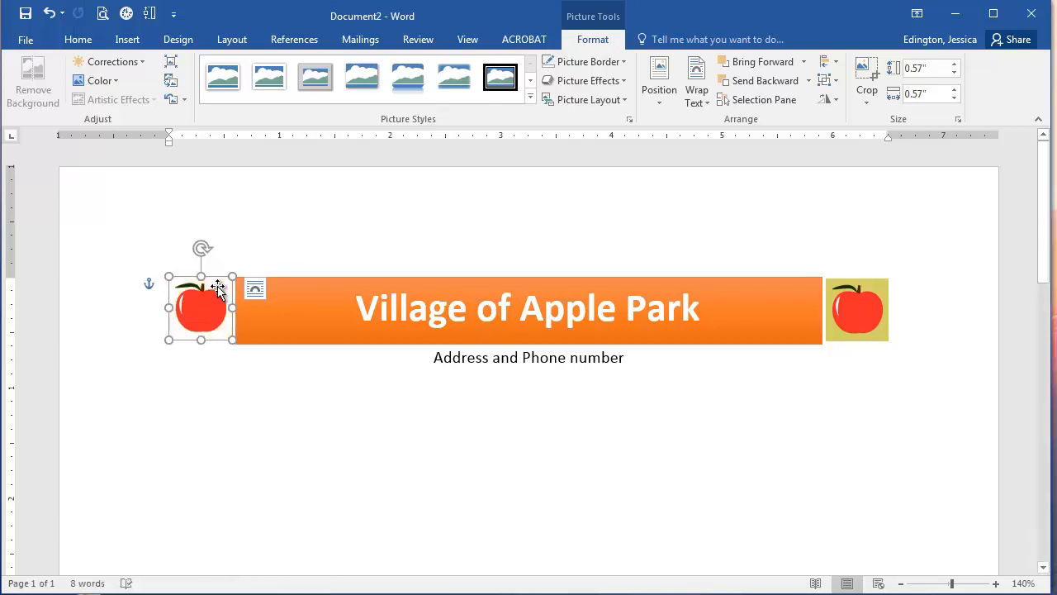
pyautogui.moveTo(233, 308)
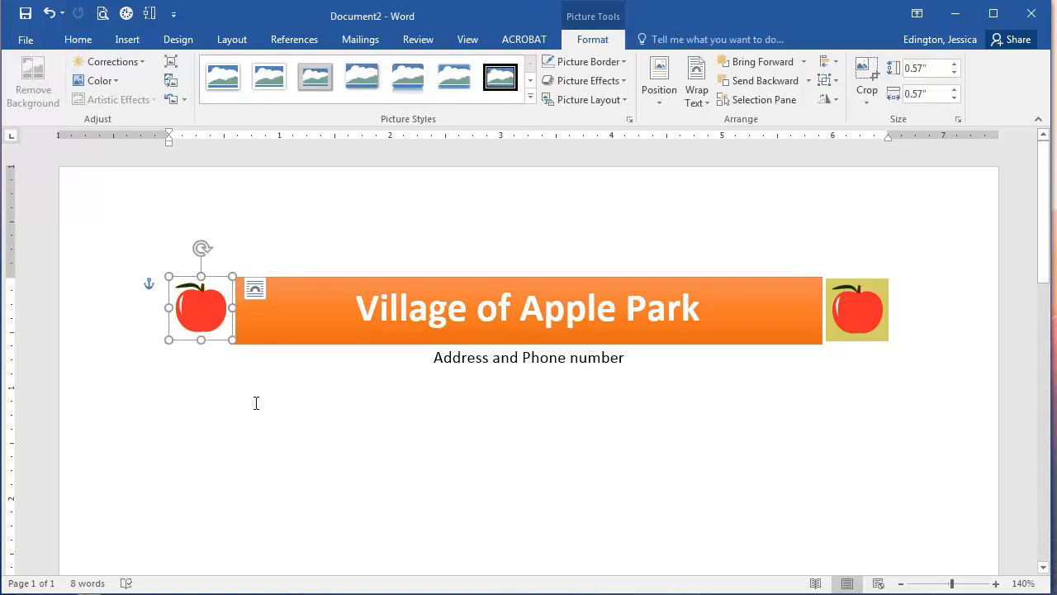
pyautogui.moveTo(257, 405)
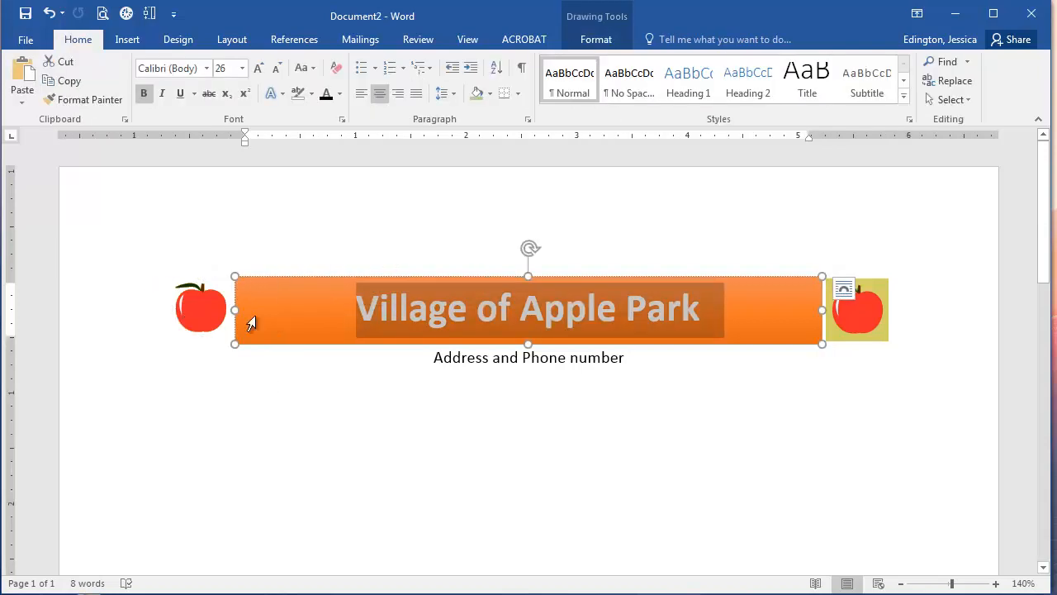
pyautogui.click(201, 308)
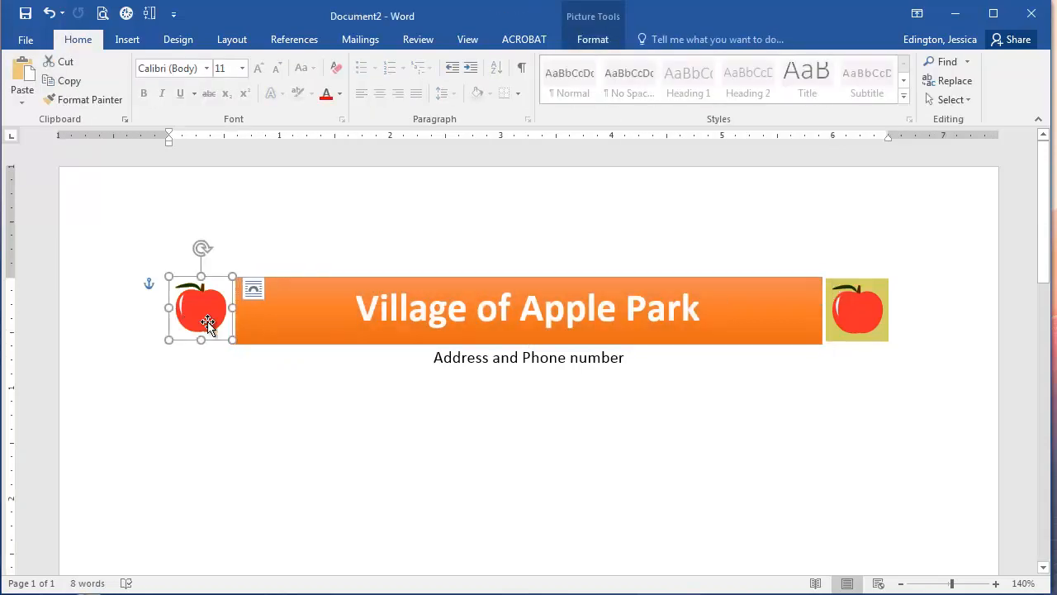
pyautogui.click(304, 363)
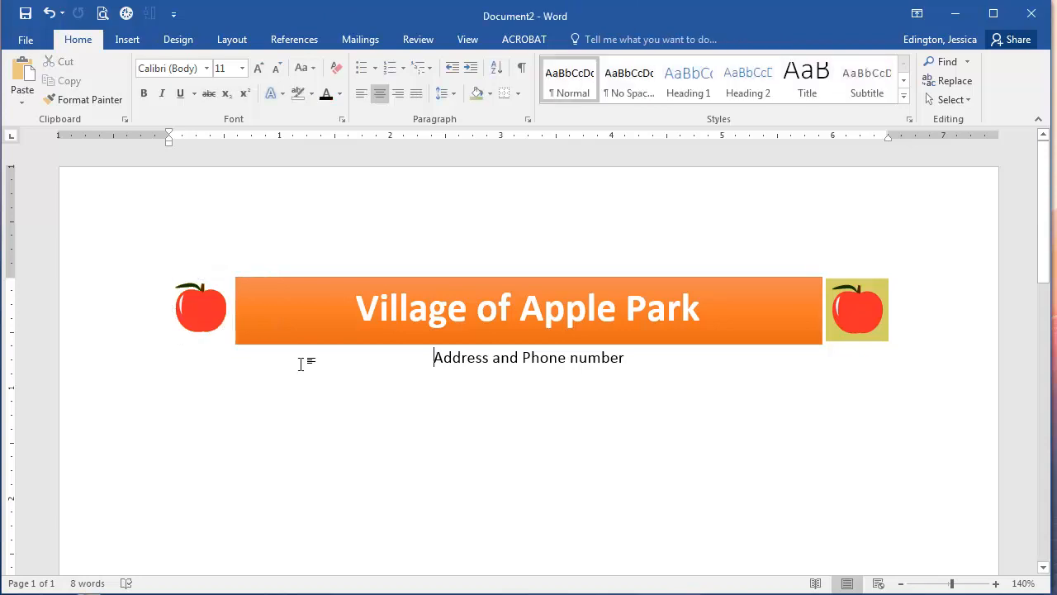